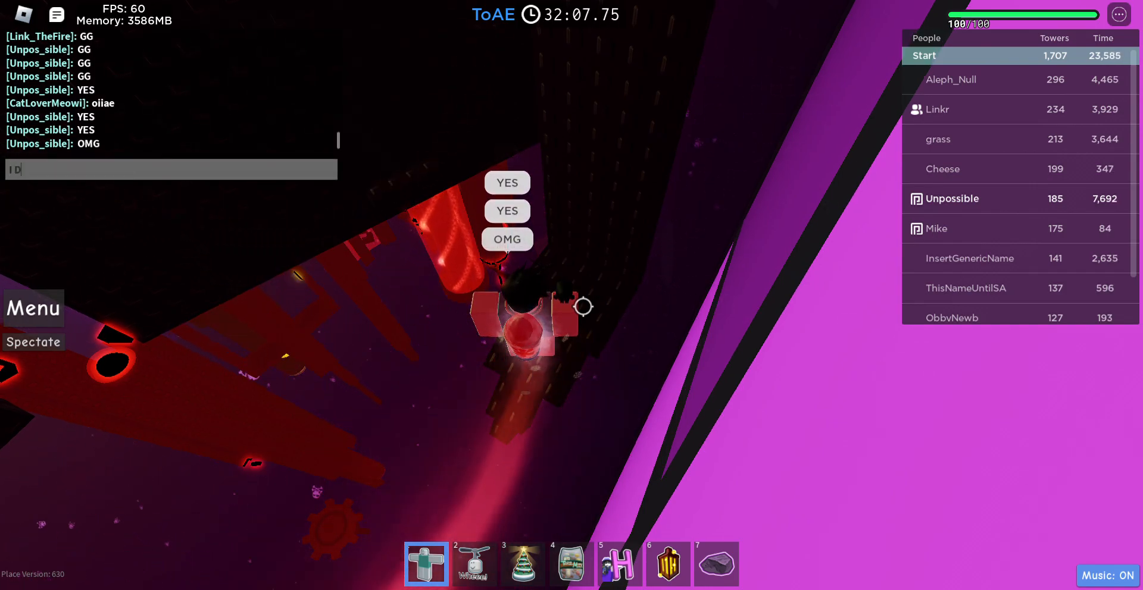
# - Post 'I DIDNT FAIL FS LO' in chat while finishing the ToAE climb
pyautogui.write('I DIDNT FAIL FS LO')
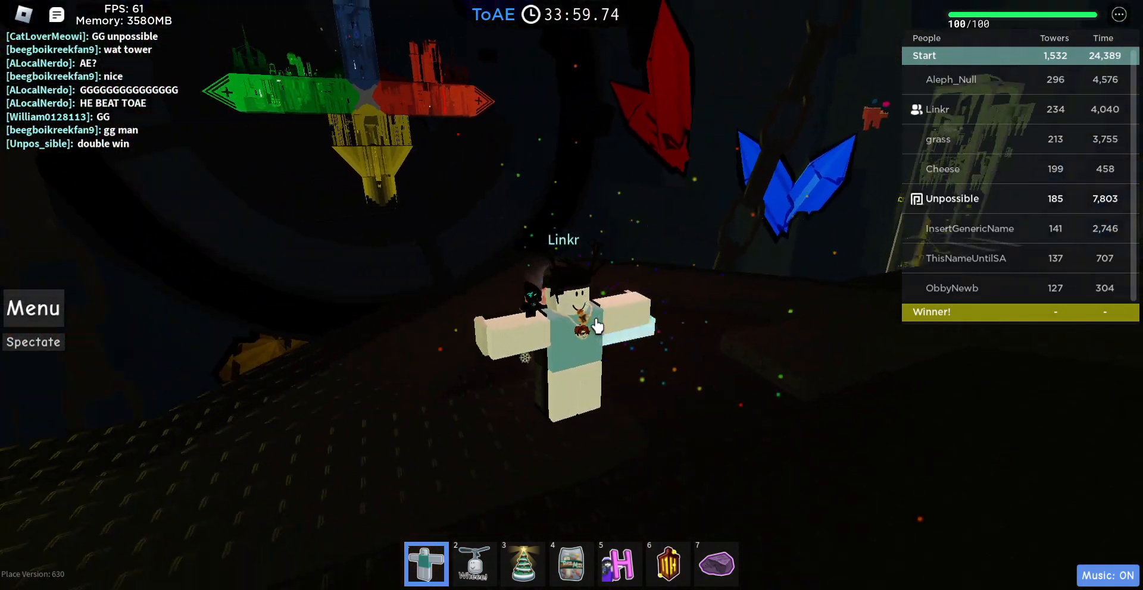
# - Reply 'when d' and 'oh g' in chat from the winner room
pyautogui.write('when d')
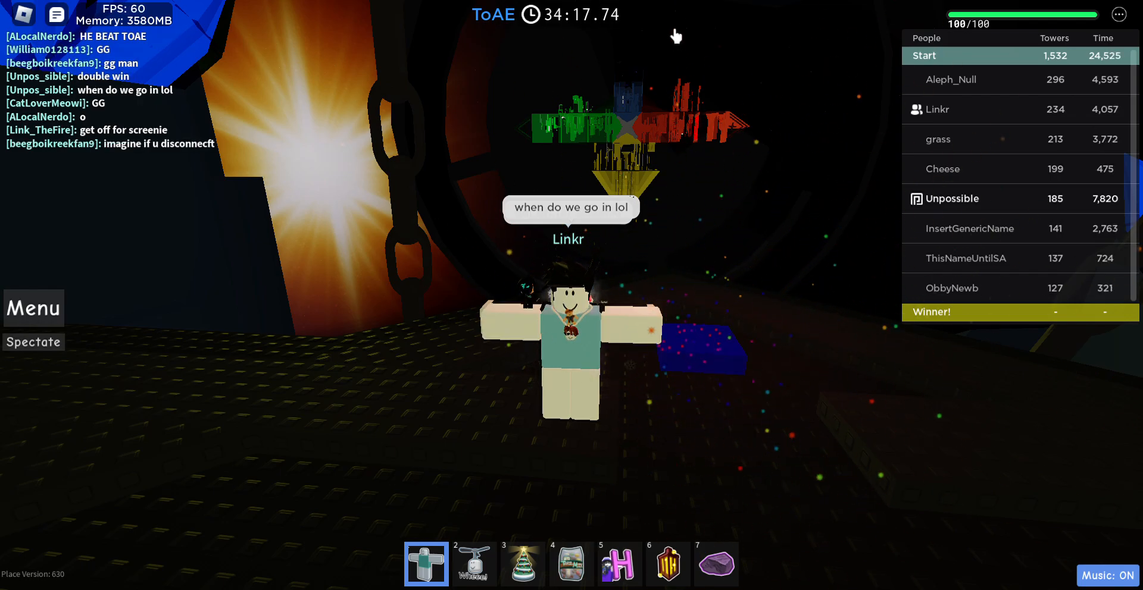
pyautogui.write('oh g')
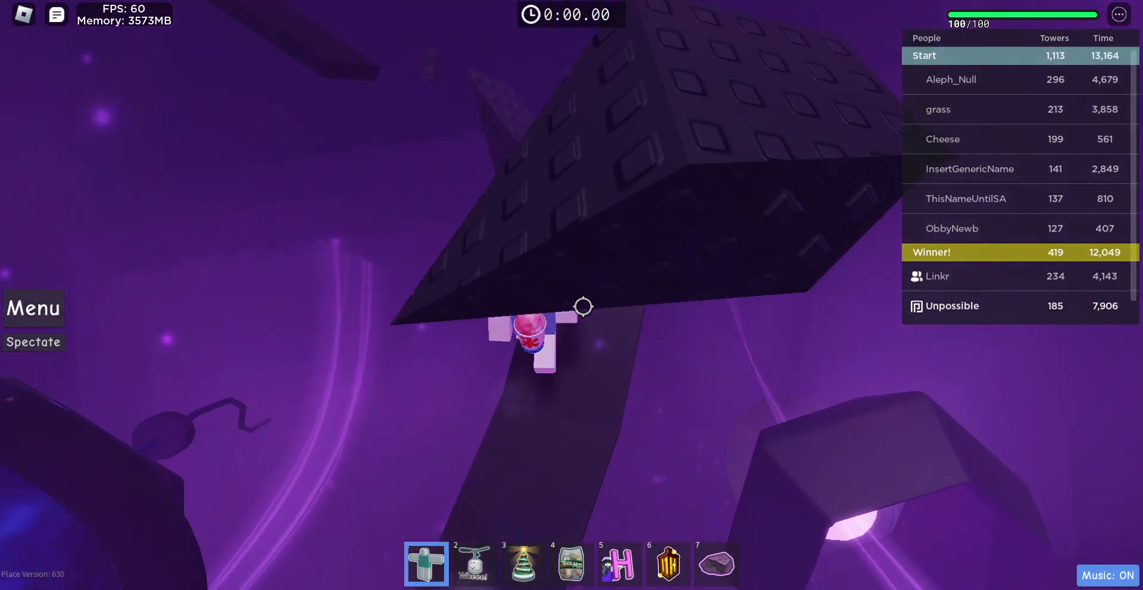
# - View Tower Completions (186/313) and Cosmetics in the menu, ending on Monthly Challenges
pyautogui.click(33, 308)
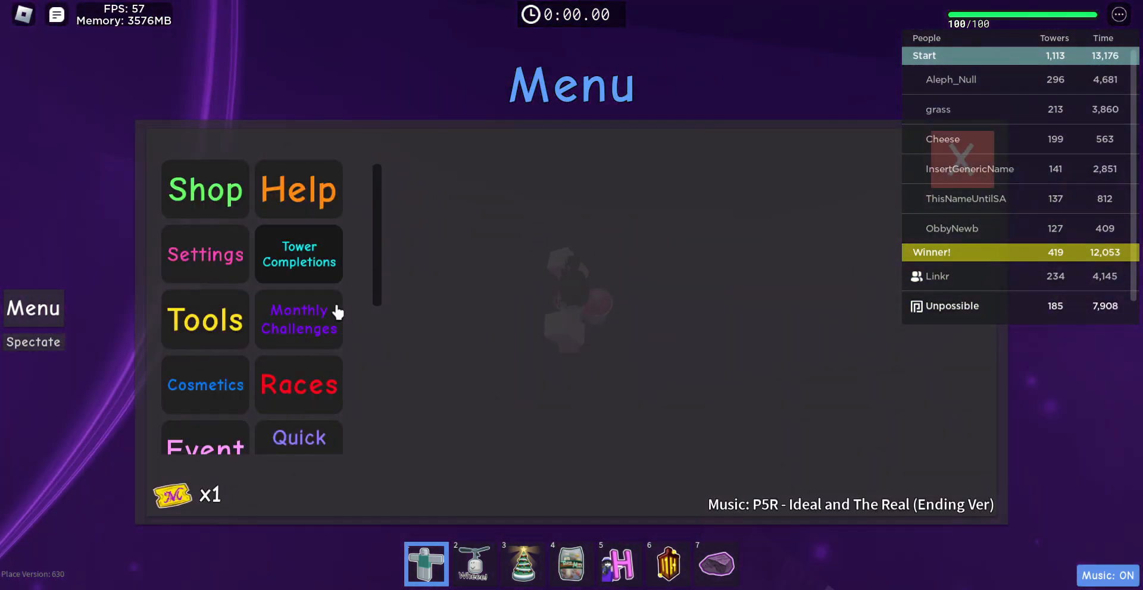
pyautogui.click(298, 254)
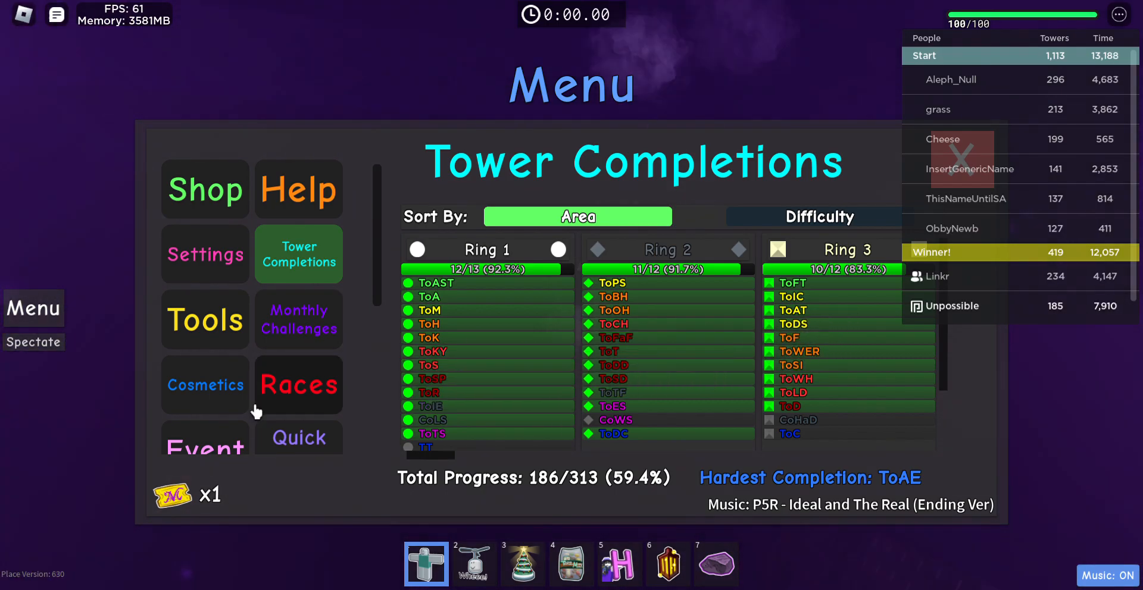
pyautogui.click(205, 385)
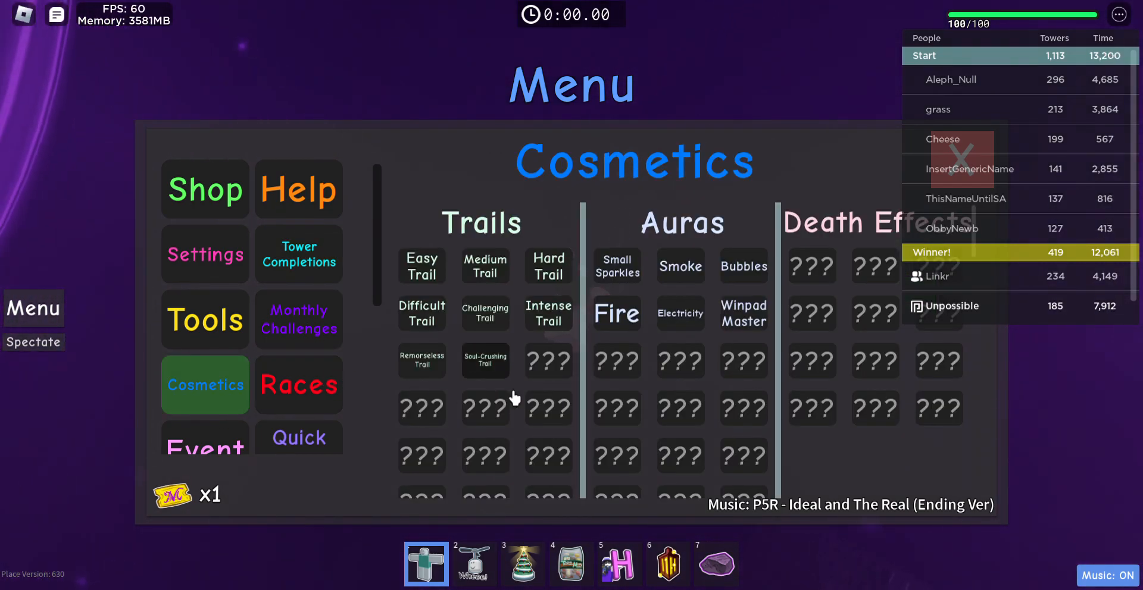
pyautogui.scroll(-3)
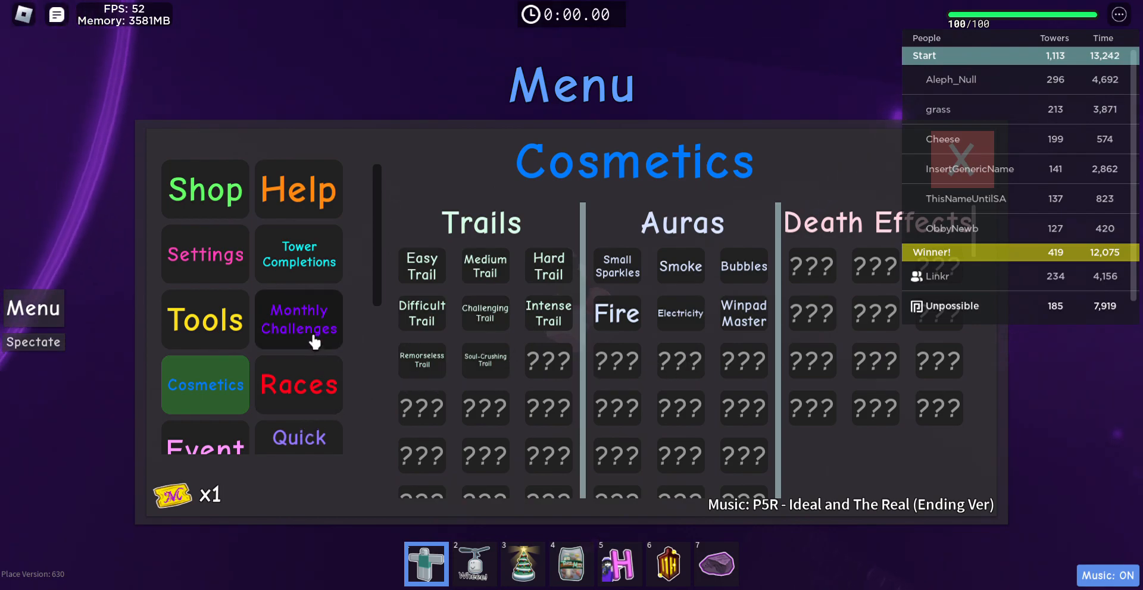
pyautogui.click(298, 319)
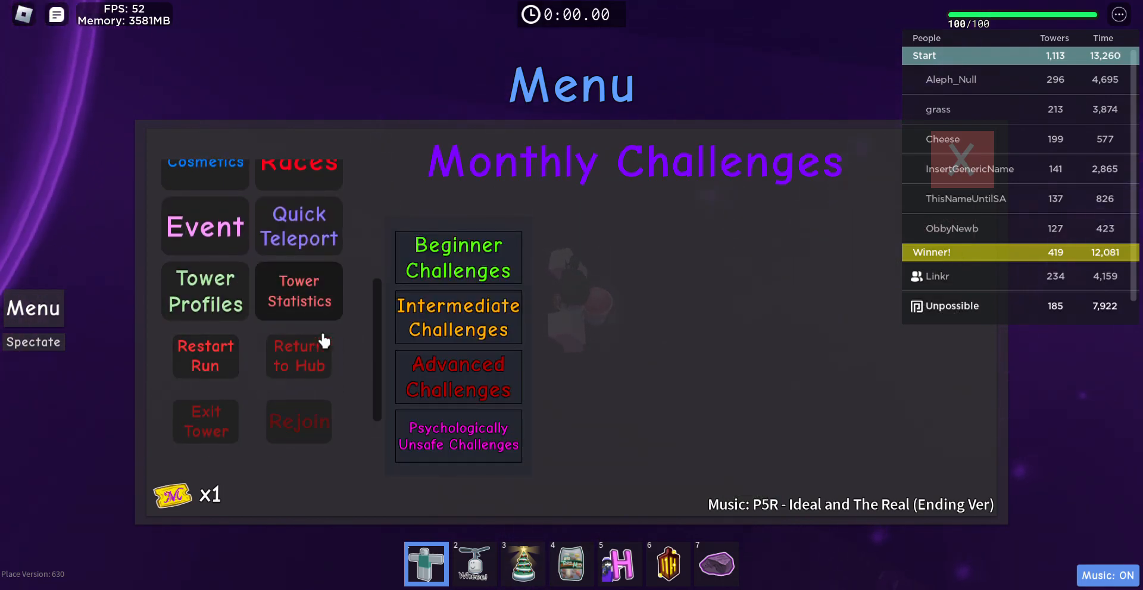
# - Search Tower Statistics for toae, ToDC and ToTL attempts and time, then close the menu
pyautogui.click(299, 291)
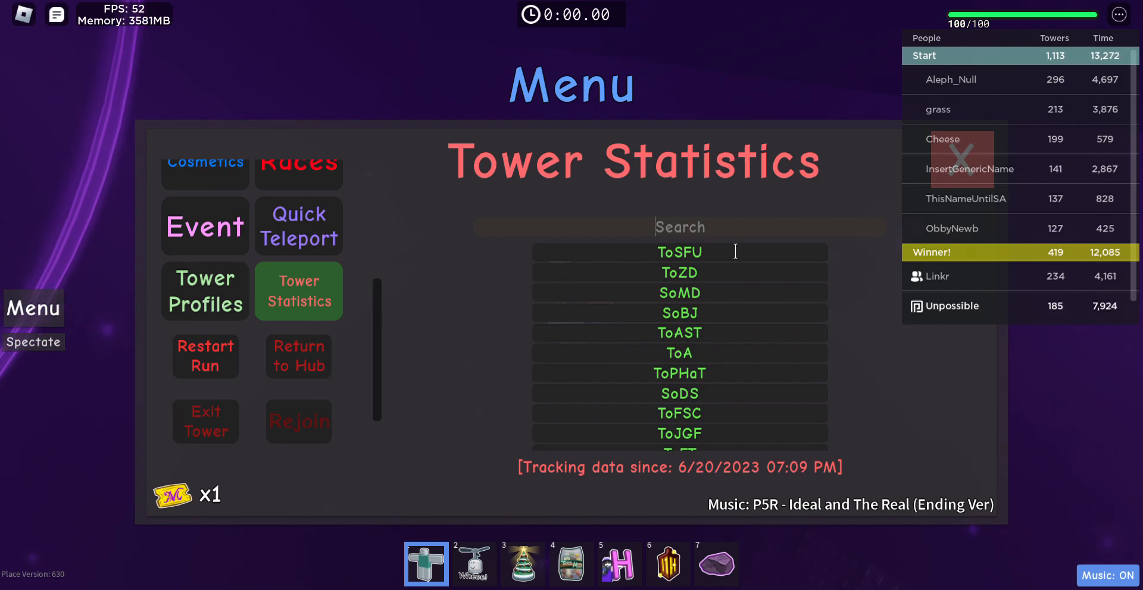
pyautogui.write('toae')
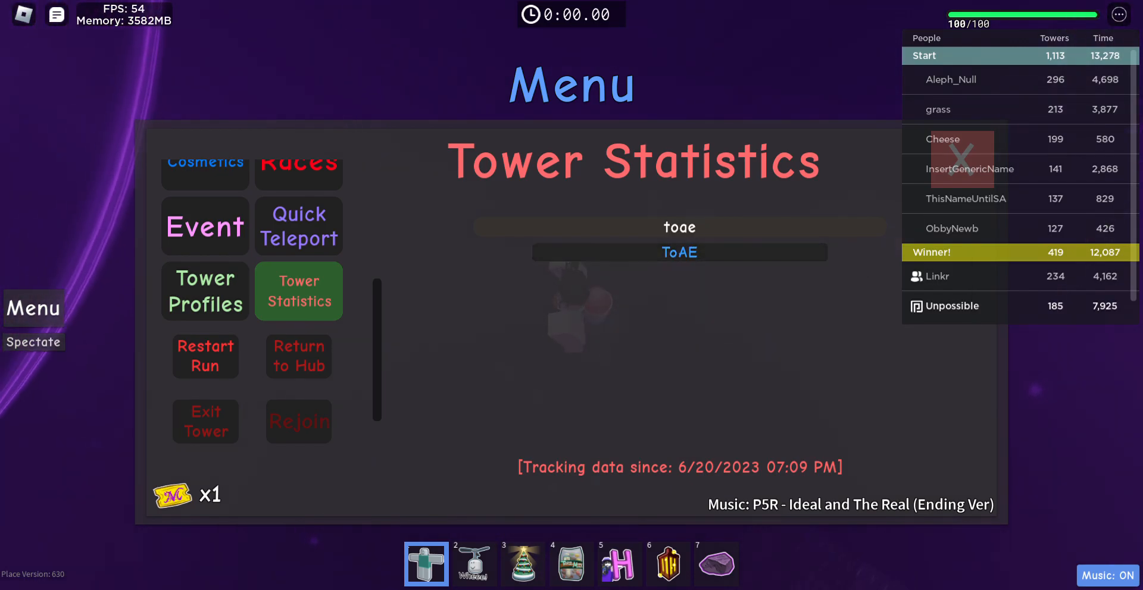
pyautogui.click(677, 253)
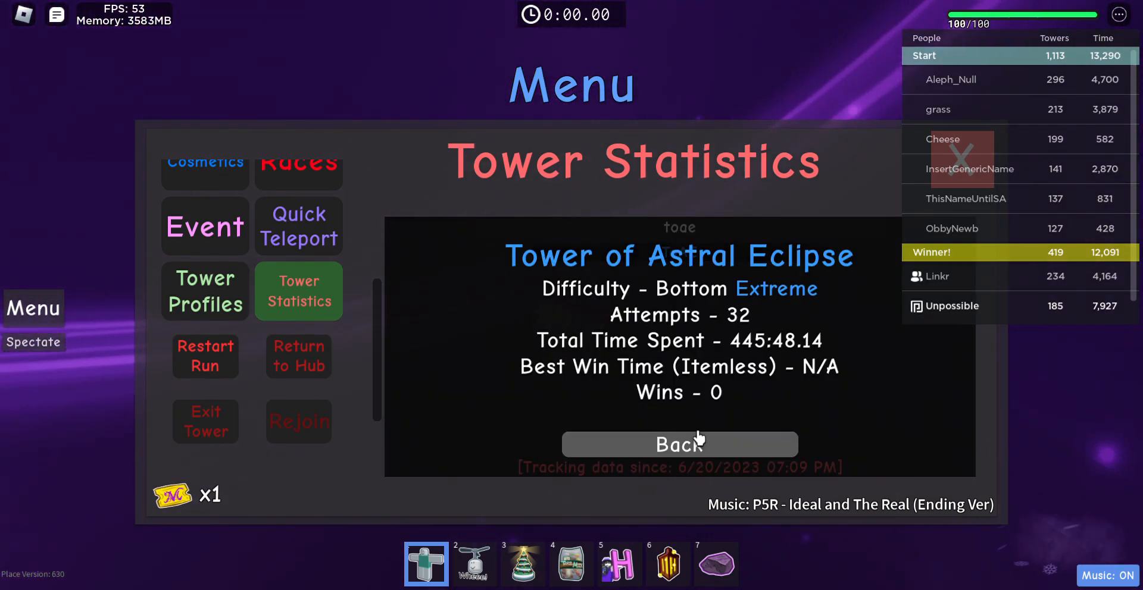
pyautogui.moveTo(754, 475)
pyautogui.write('dc')
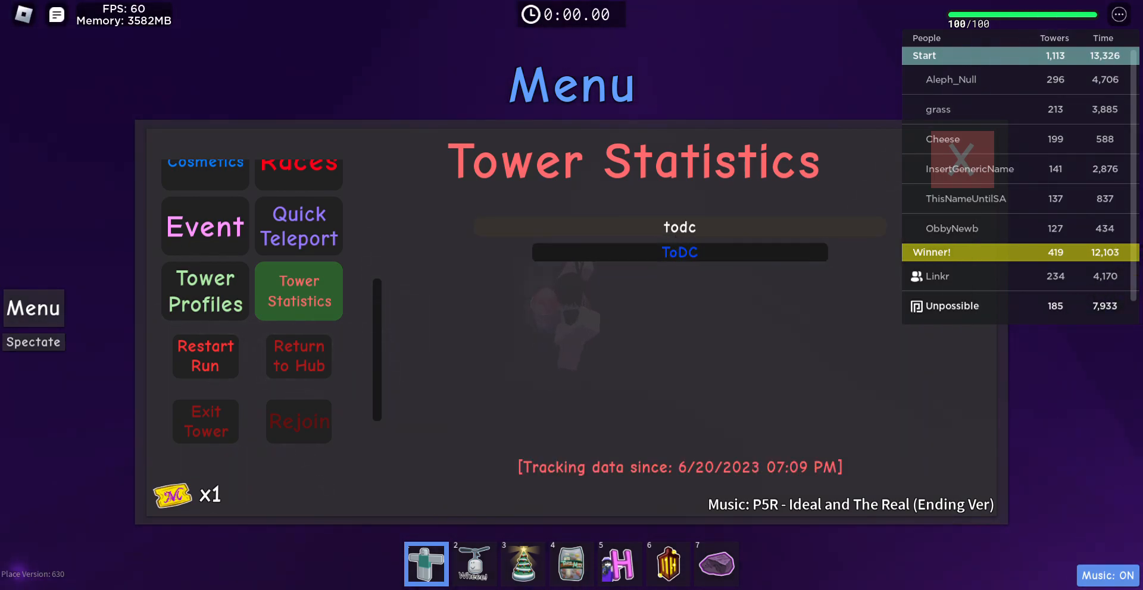
pyautogui.click(678, 253)
pyautogui.write('tl')
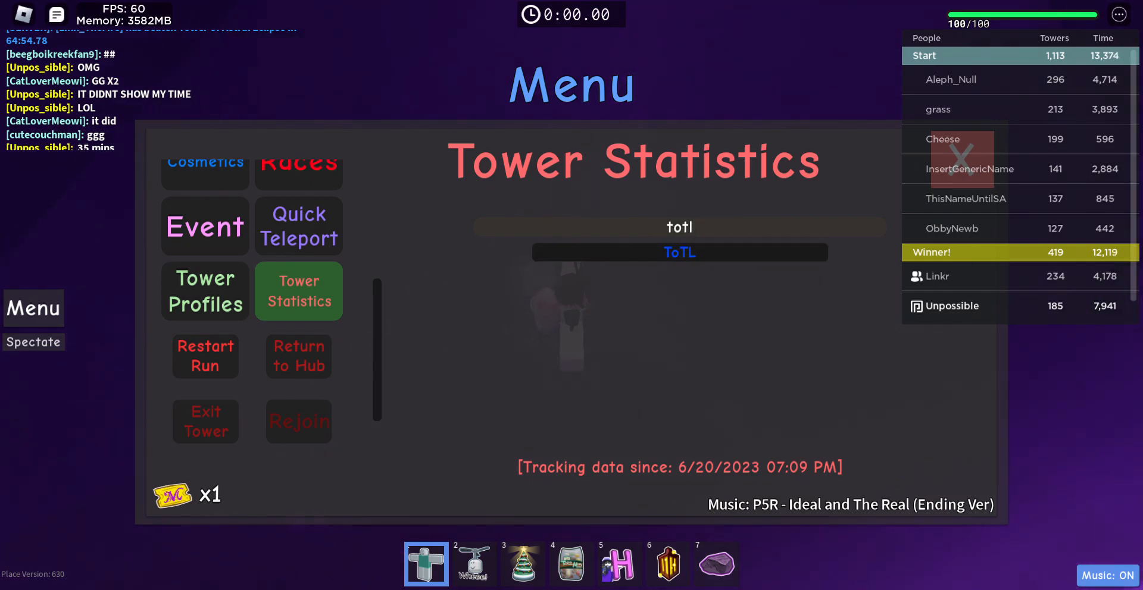
pyautogui.click(679, 253)
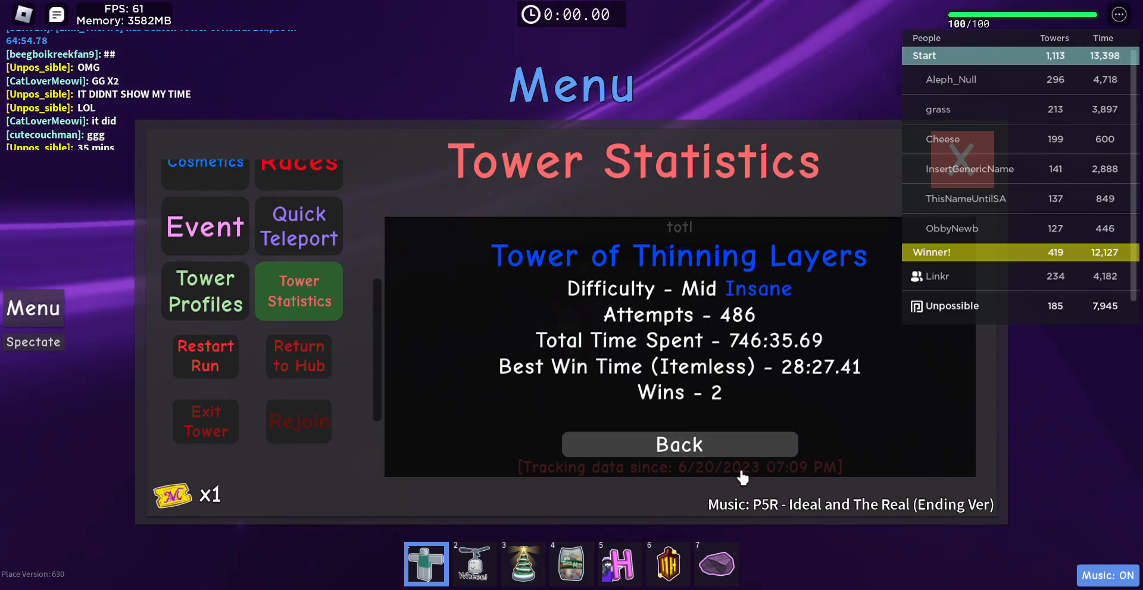
pyautogui.click(678, 445)
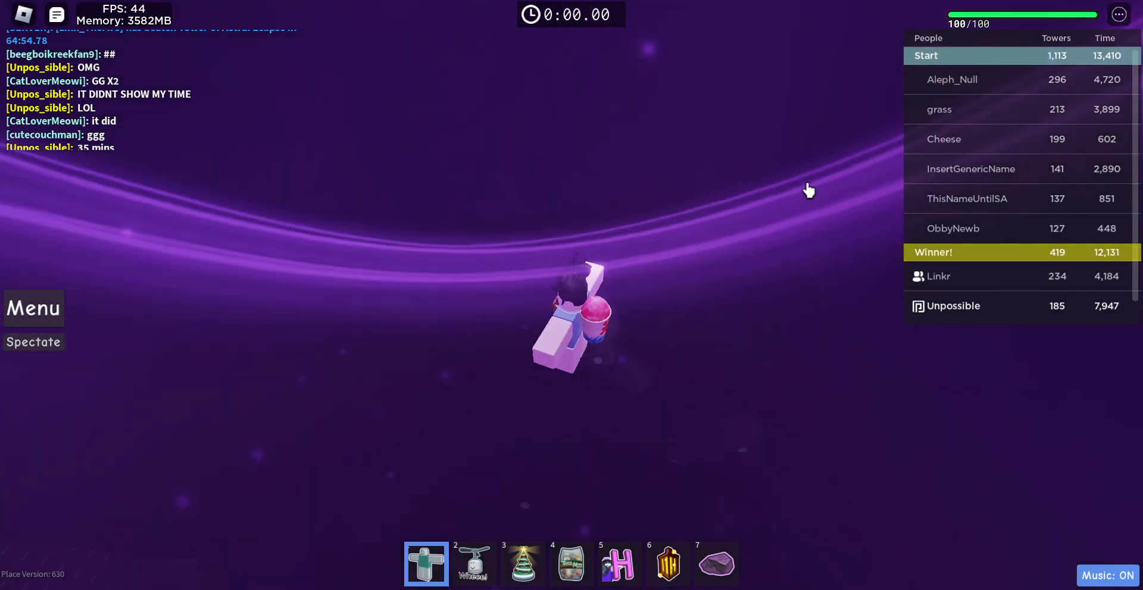